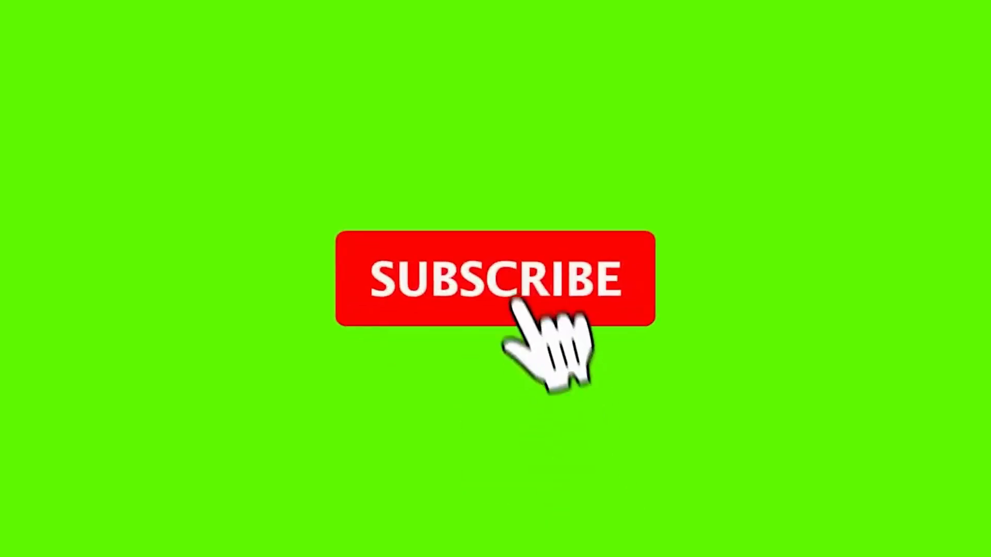
pyautogui.click(494, 277)
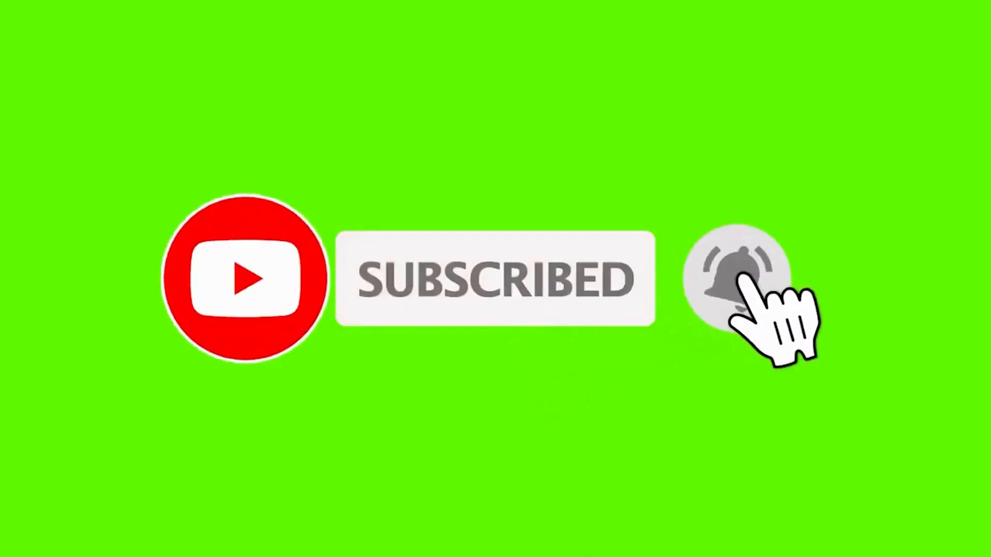